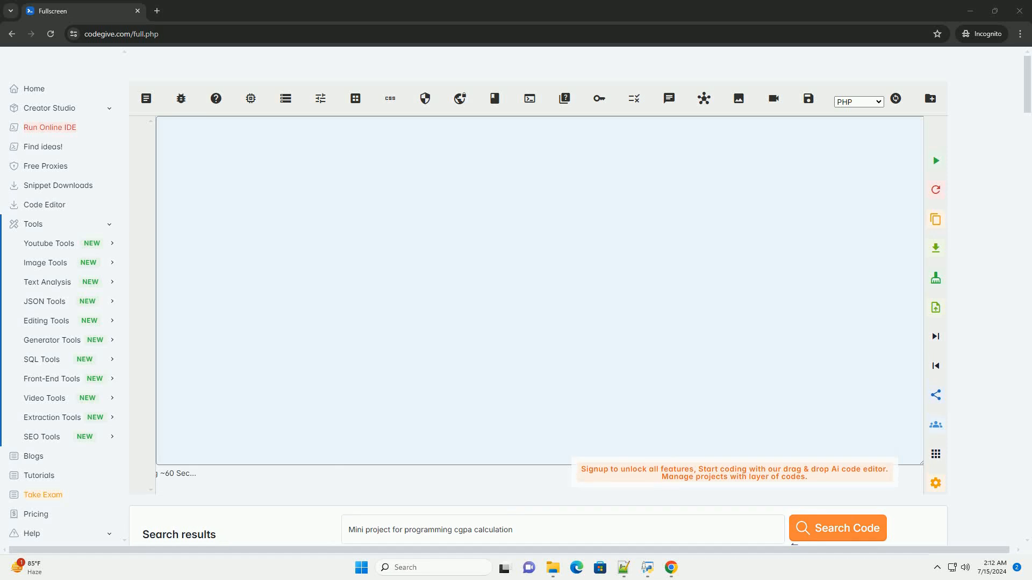
- Generate the tutorial and Python code for 'Mini project for programming cgpa calculation' via Search Code
left_click(837, 527)
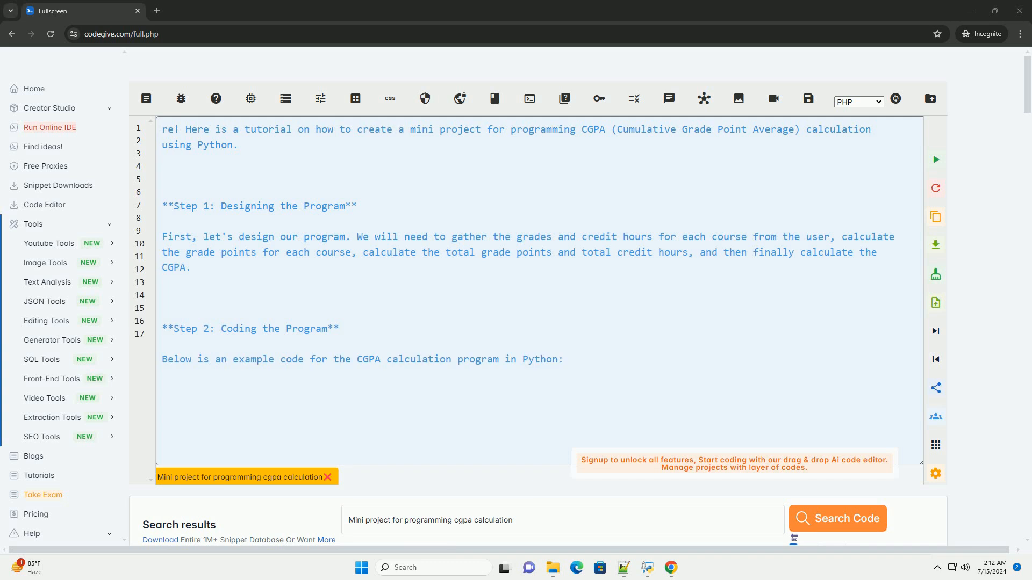
- Follow the calculate_grade_point function as it maps grades A+ through D to points, else 0.0
scroll("down", 3)
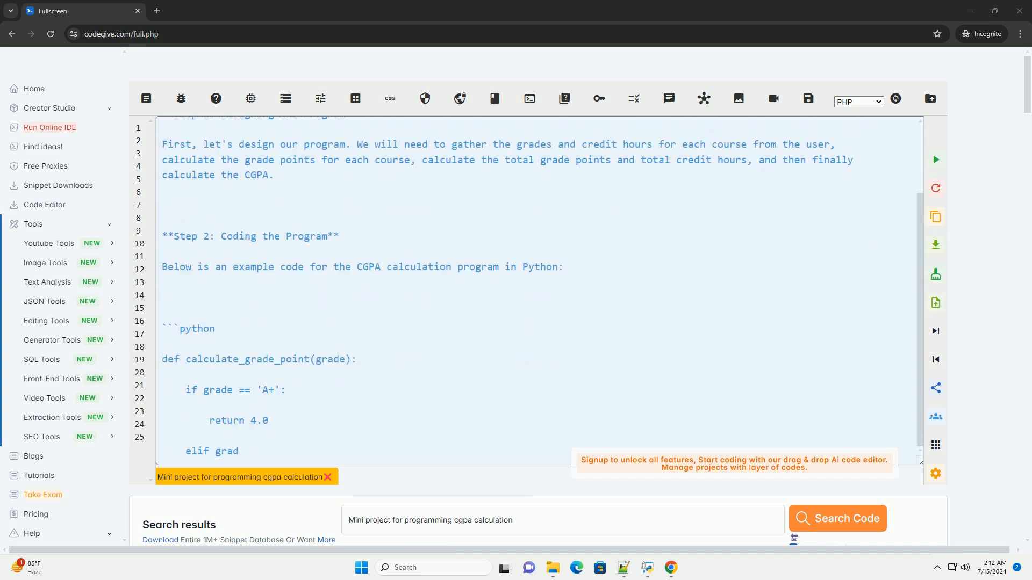
scroll("down", 3)
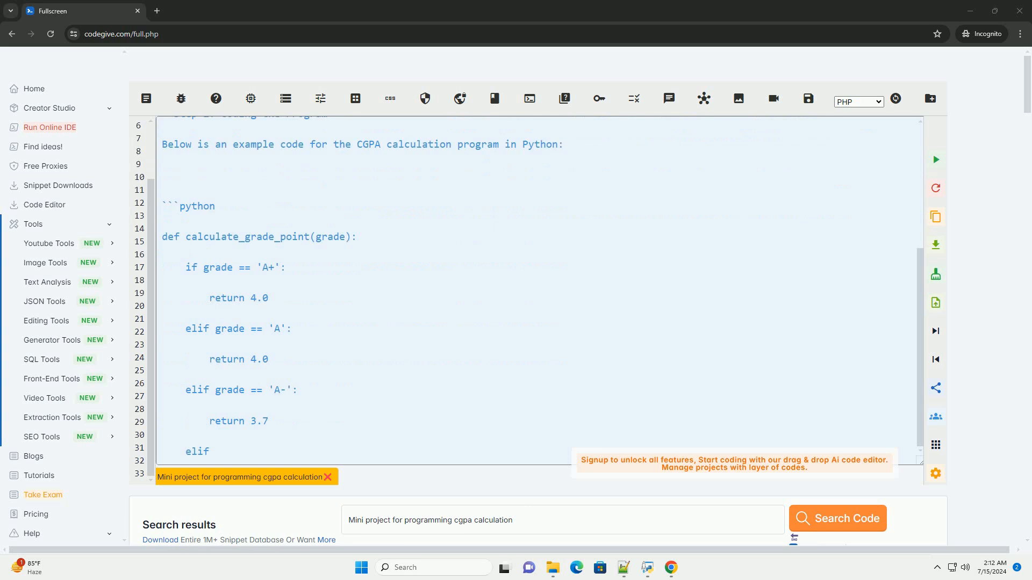
scroll("down", 3)
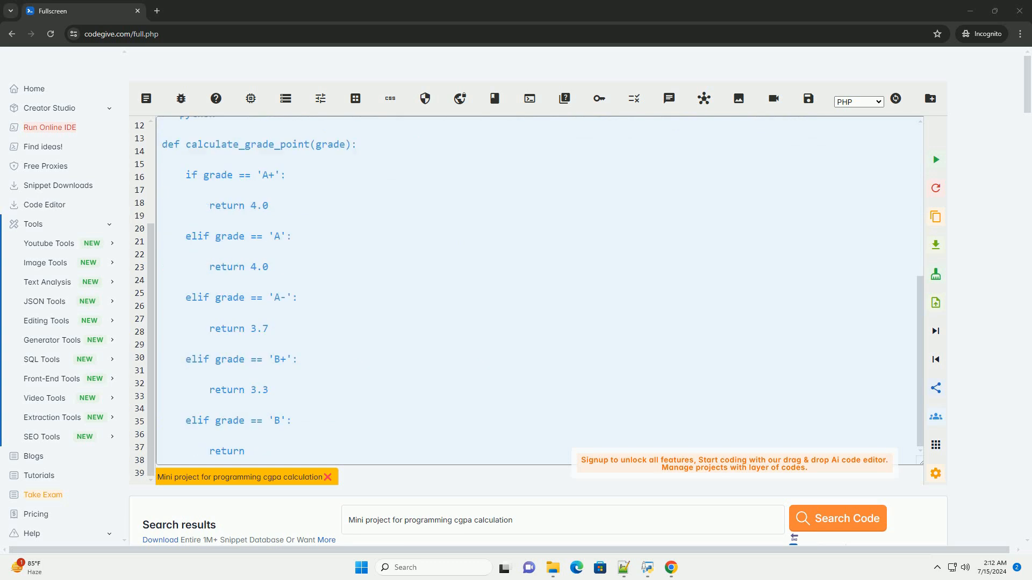
scroll("down", 3)
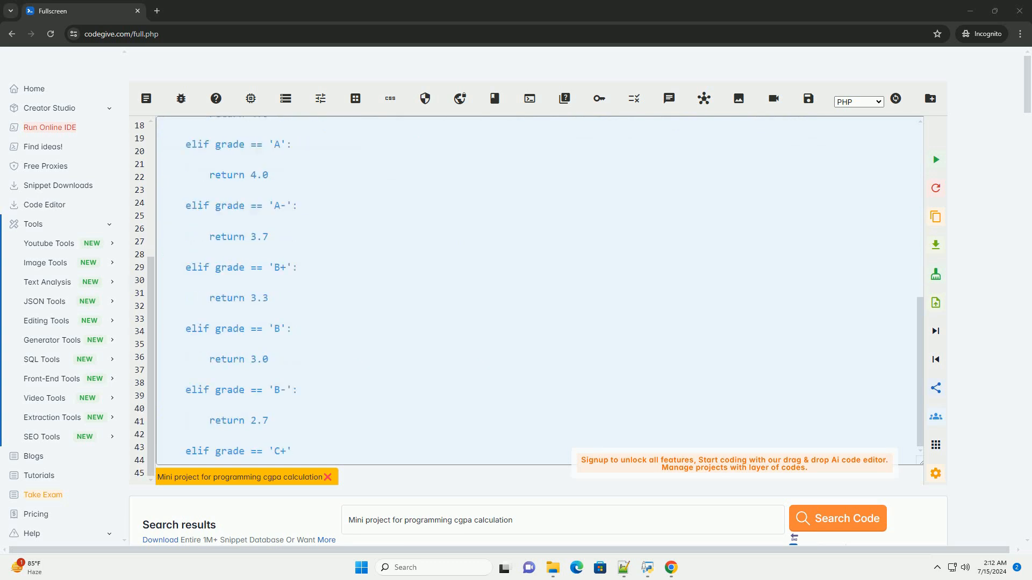
scroll("down", 3)
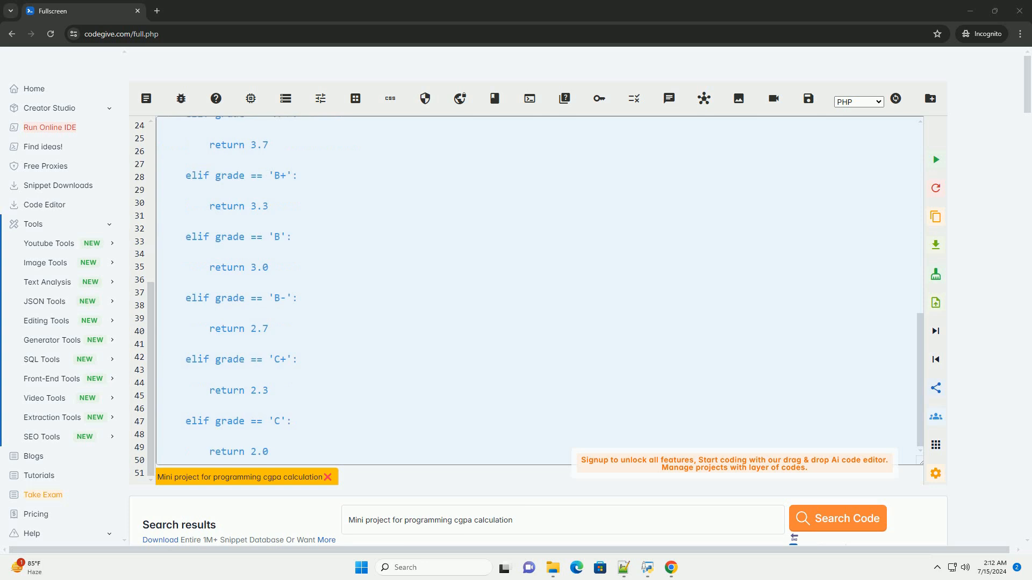
scroll("down", 3)
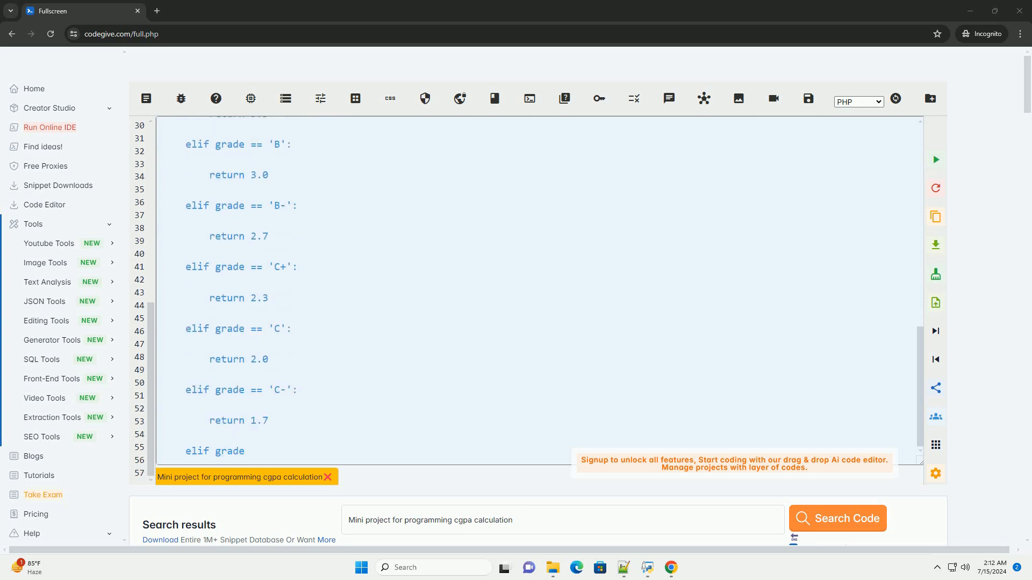
scroll("down", 3)
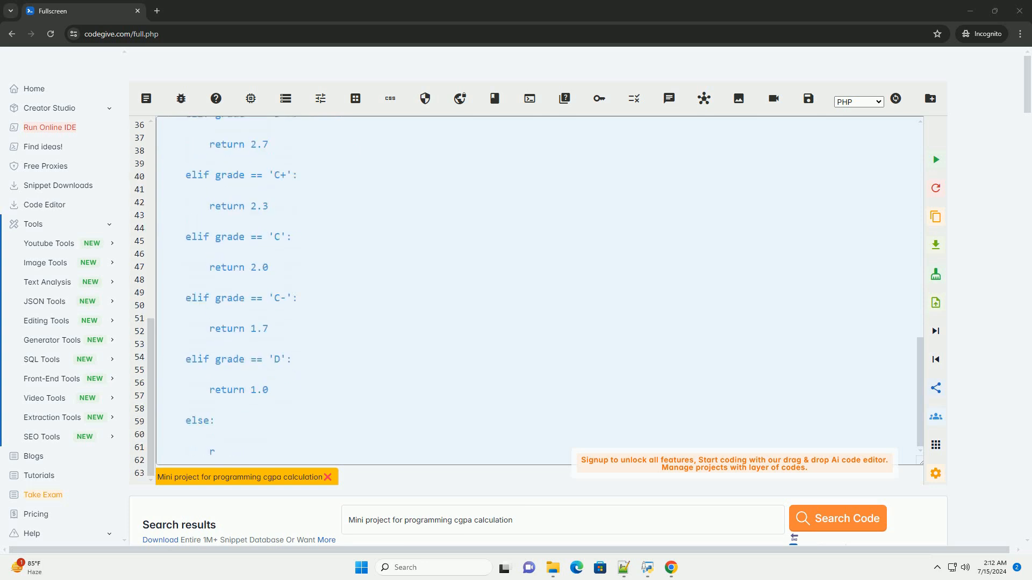
scroll("down", 3)
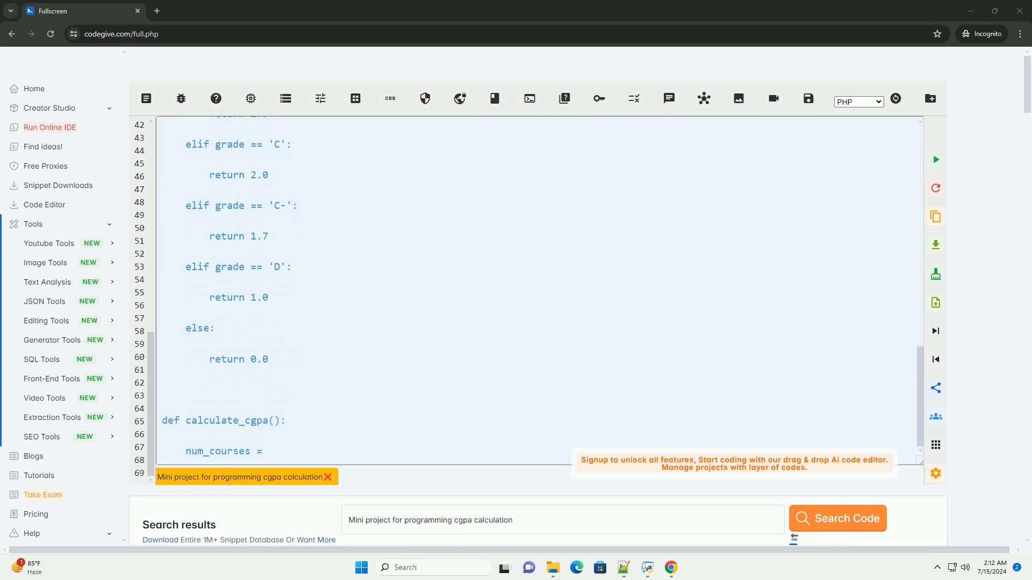
- Follow calculate_cgpa as it collects the course count, credit hours and grades in a loop
scroll("down", 3)
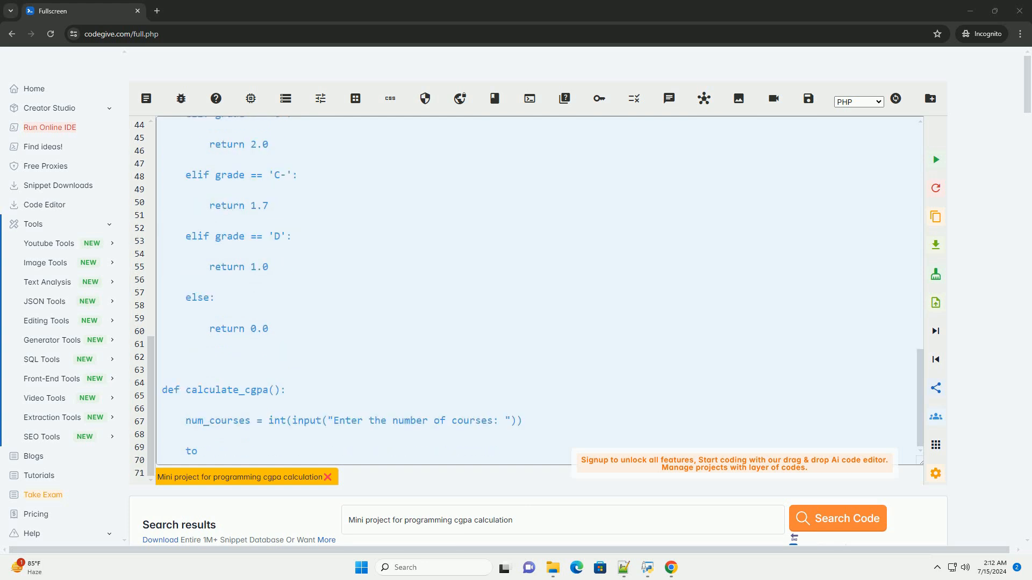
scroll("down", 3)
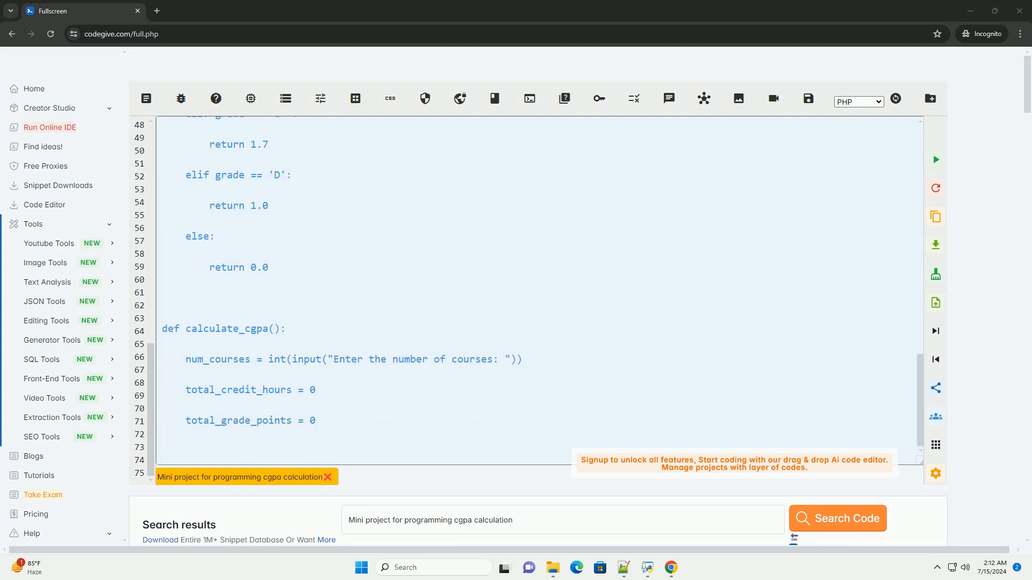
scroll("down", 3)
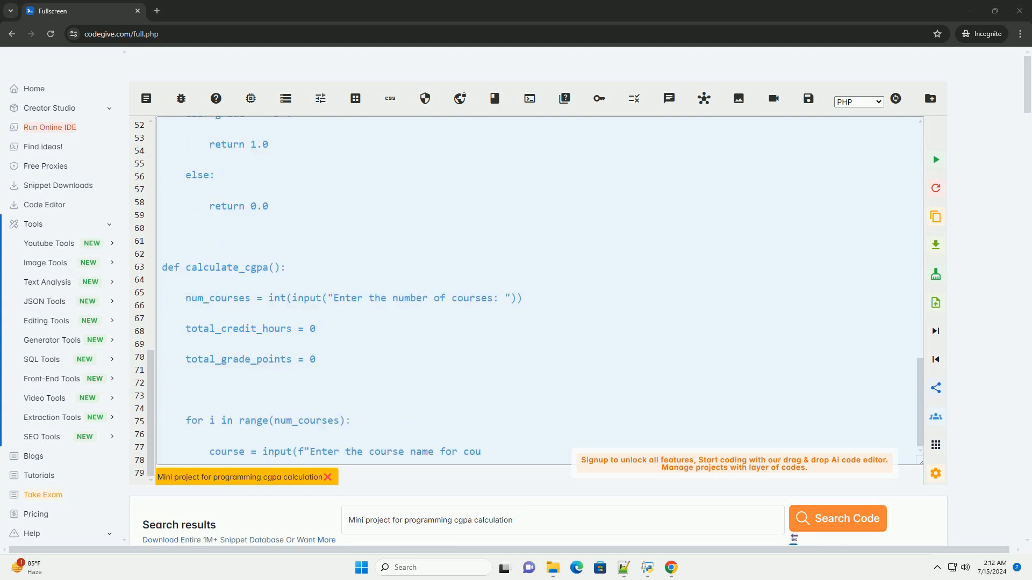
scroll("down", 3)
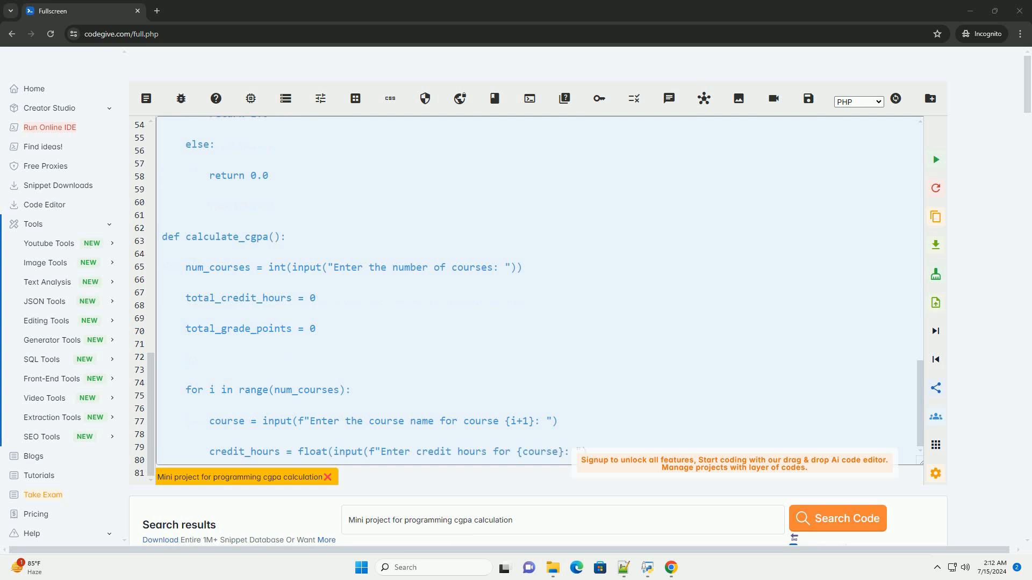
scroll("down", 3)
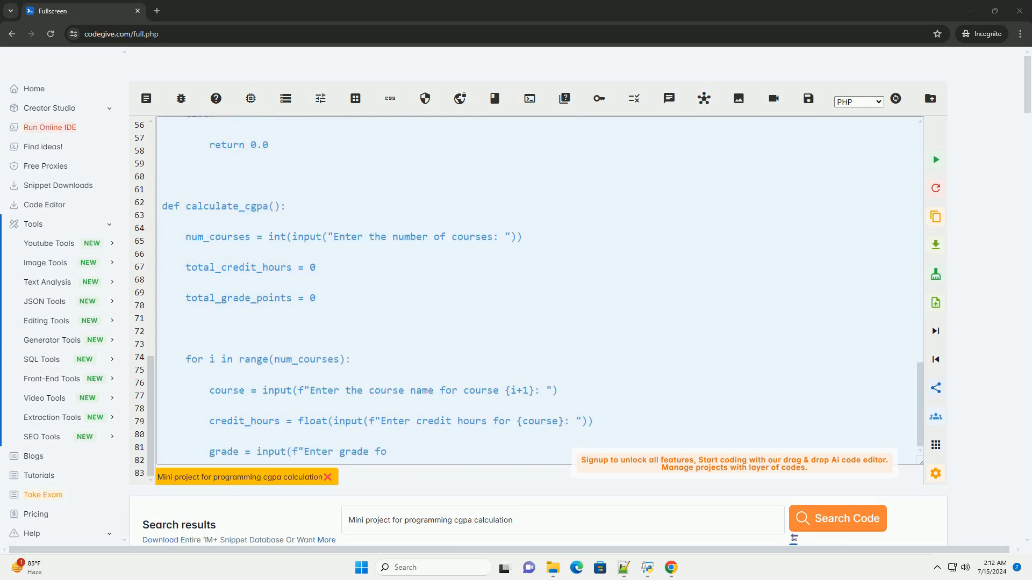
- Follow the accumulation of grade points and the CGPA computation printed to two decimals
scroll("down", 3)
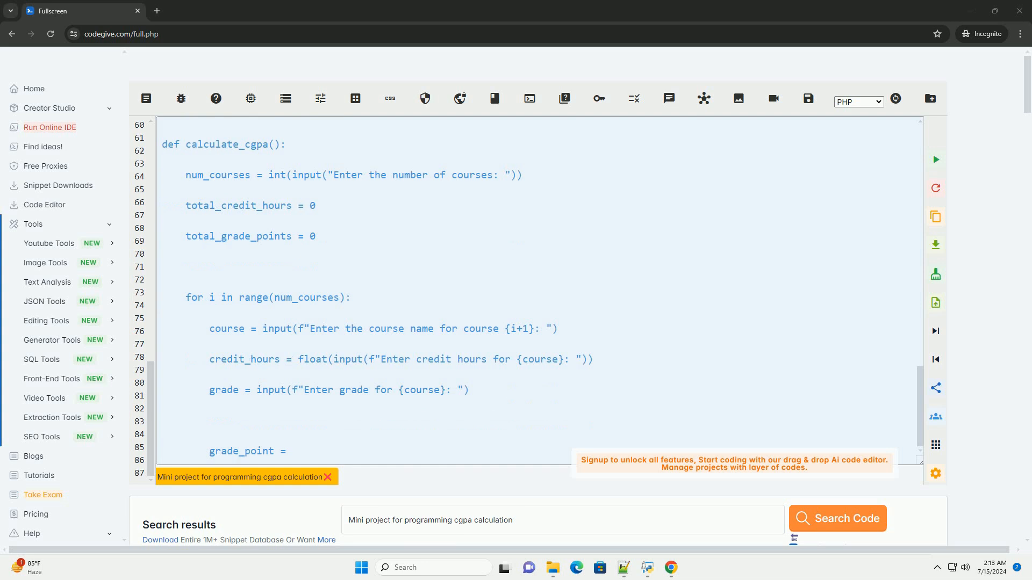
scroll("down", 3)
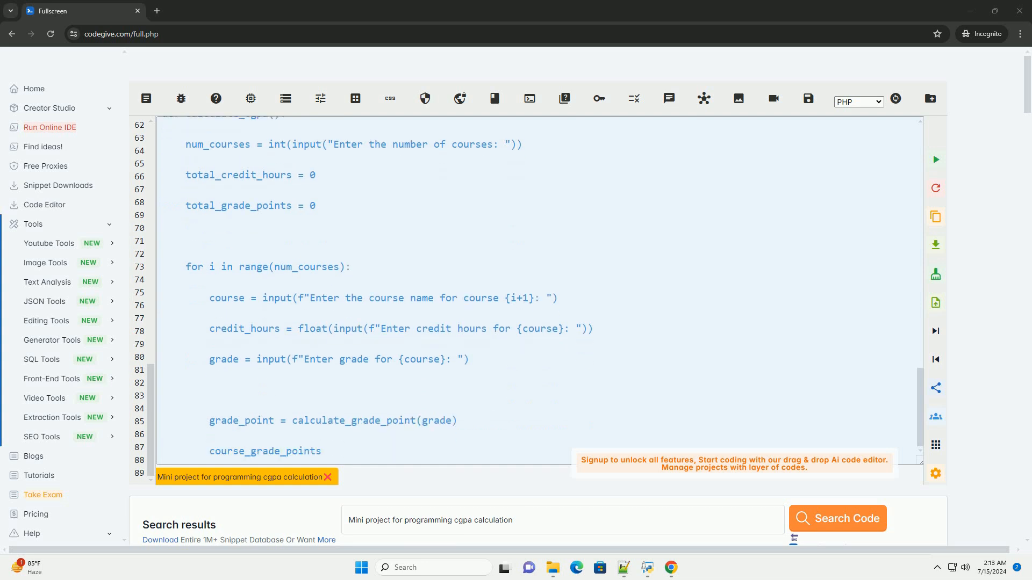
scroll("down", 3)
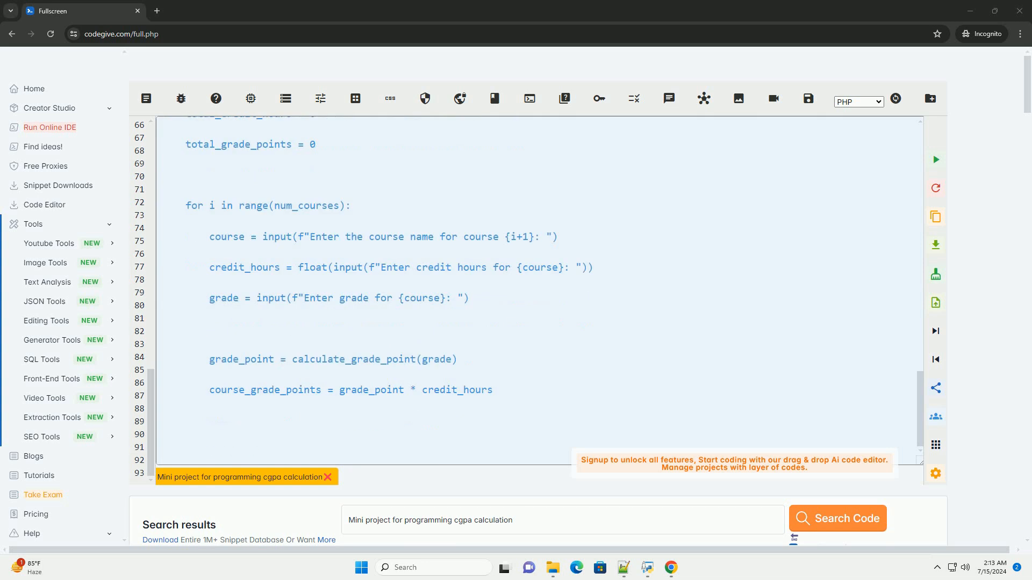
scroll("down", 3)
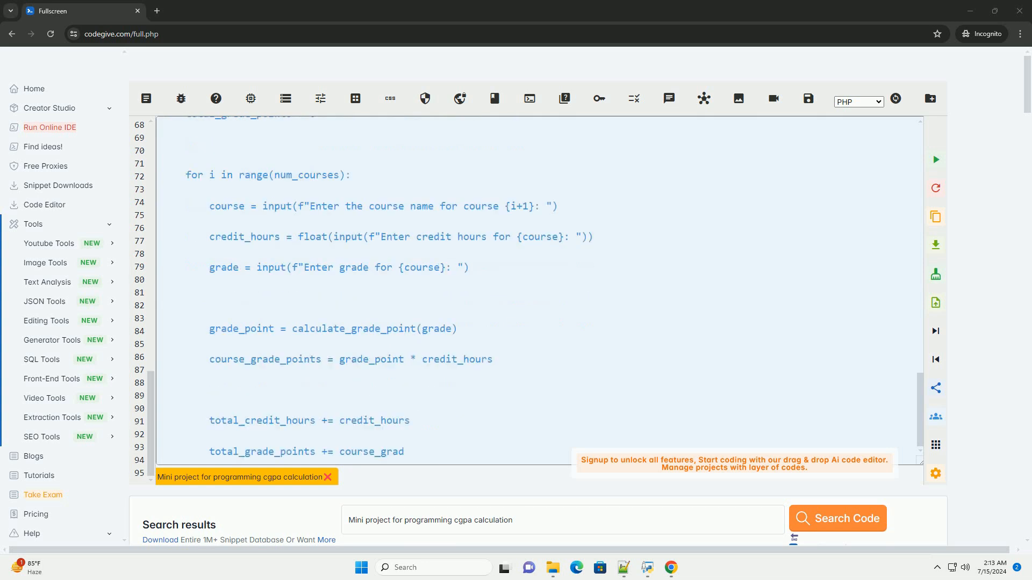
scroll("down", 3)
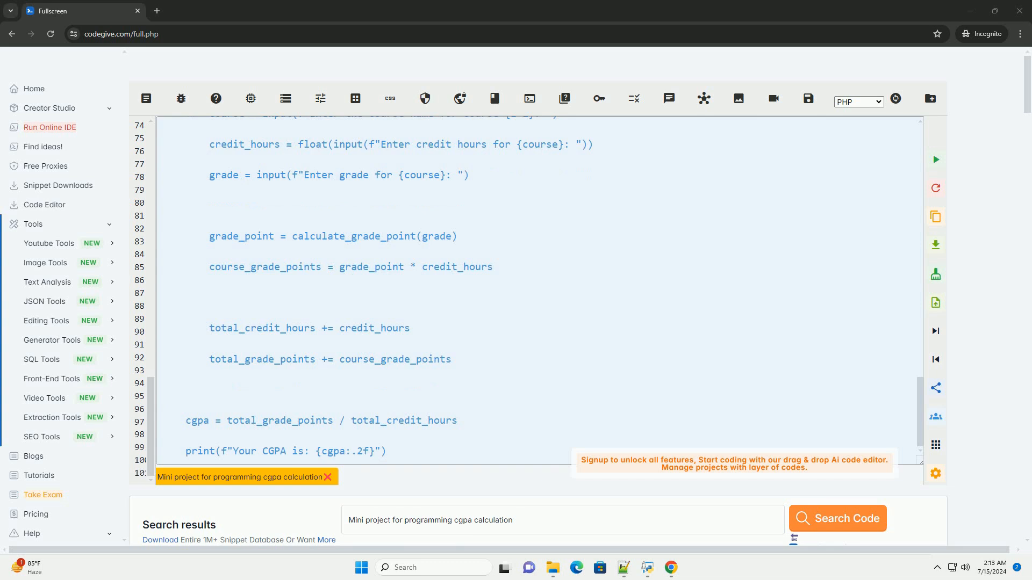
- Reach the closing calculate_cgpa() call and the 'Step 3: Running the Program' explanation
scroll("down", 3)
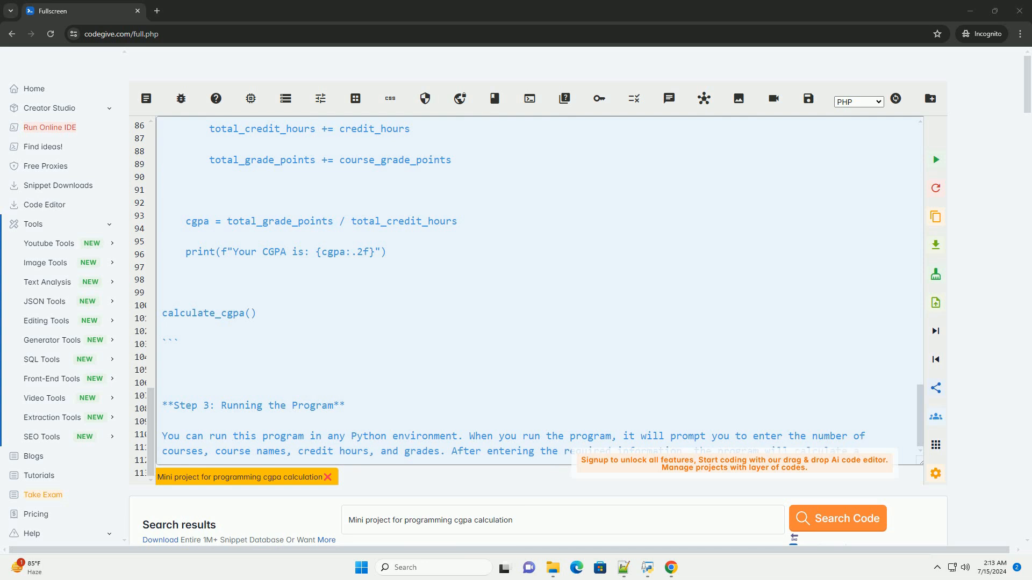
scroll("down", 3)
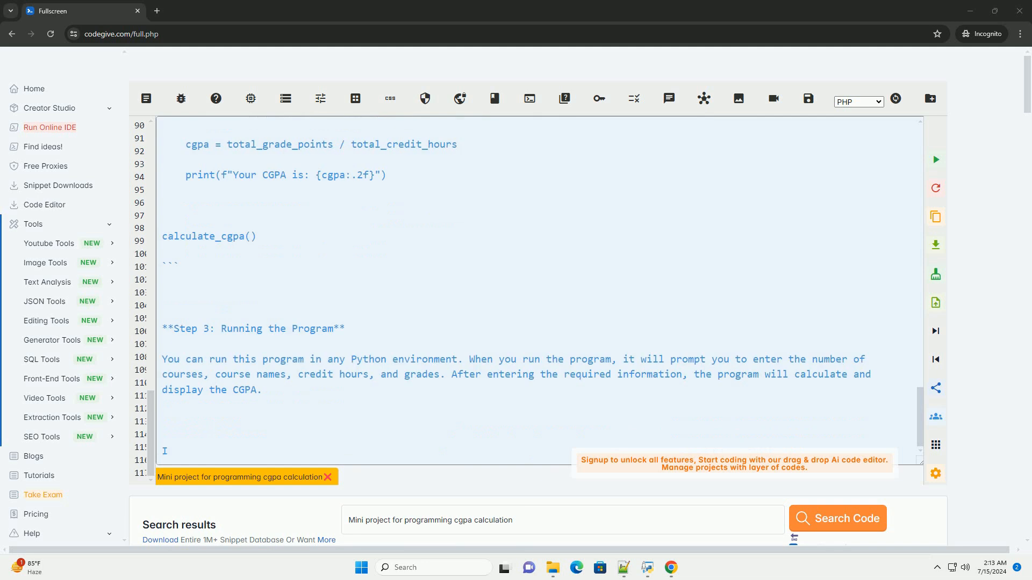